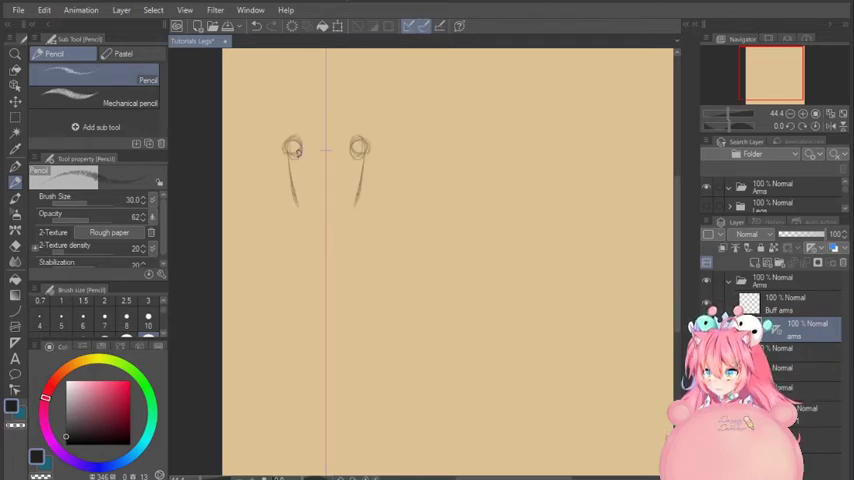
- Draw a short straight pencil line joining the two shoulder joint circles
drag(304, 150, 344, 140)
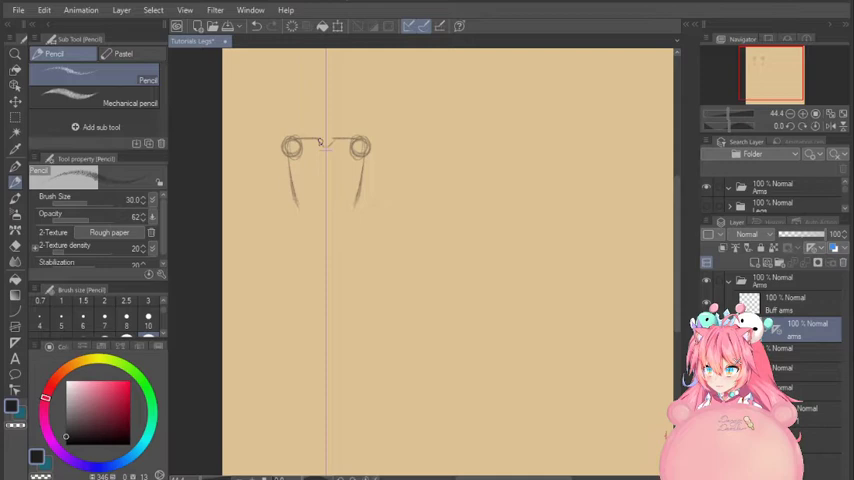